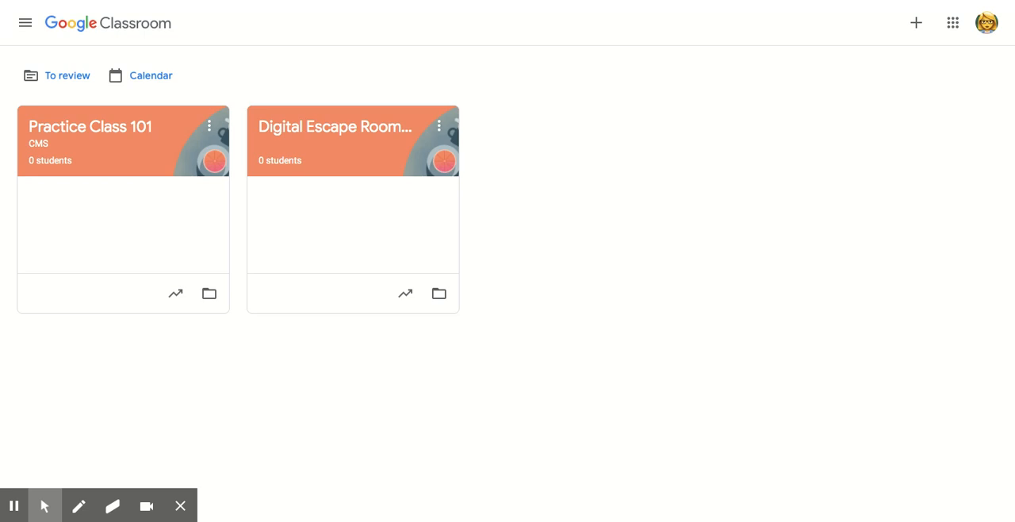
pyautogui.moveTo(778, 222)
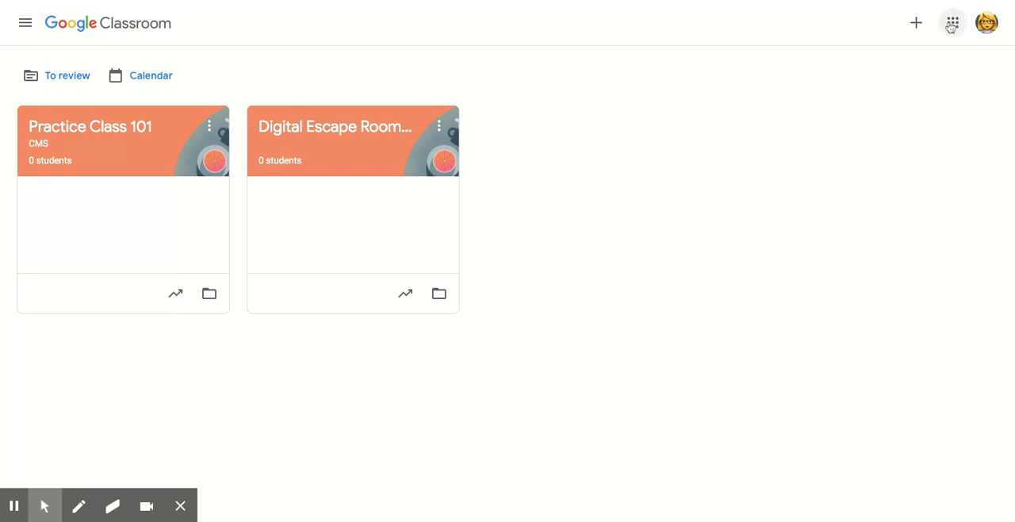
pyautogui.moveTo(952, 22)
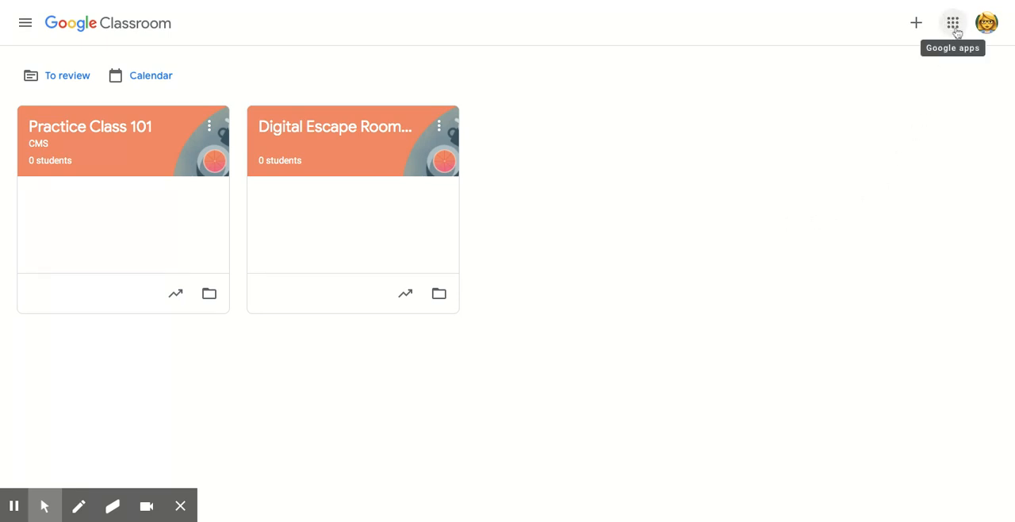
# Step: Browse the Google apps launcher, return to the class list, and reveal the join/create class choices
pyautogui.click(952, 22)
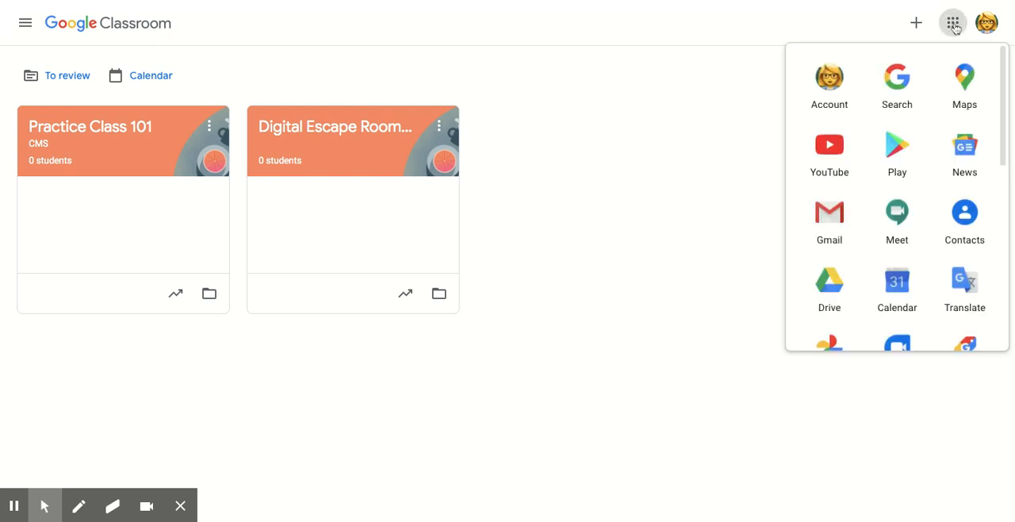
pyautogui.scroll(-3)
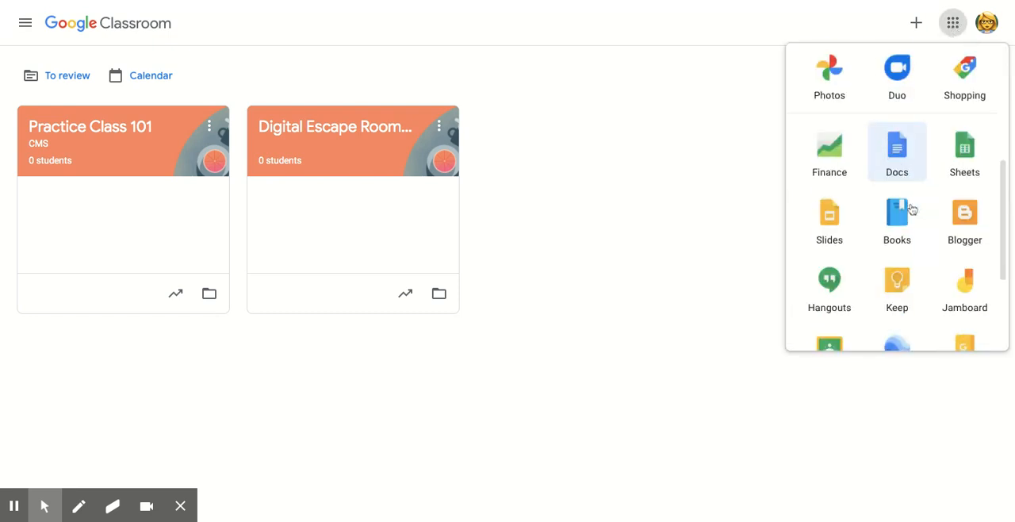
pyautogui.scroll(-3)
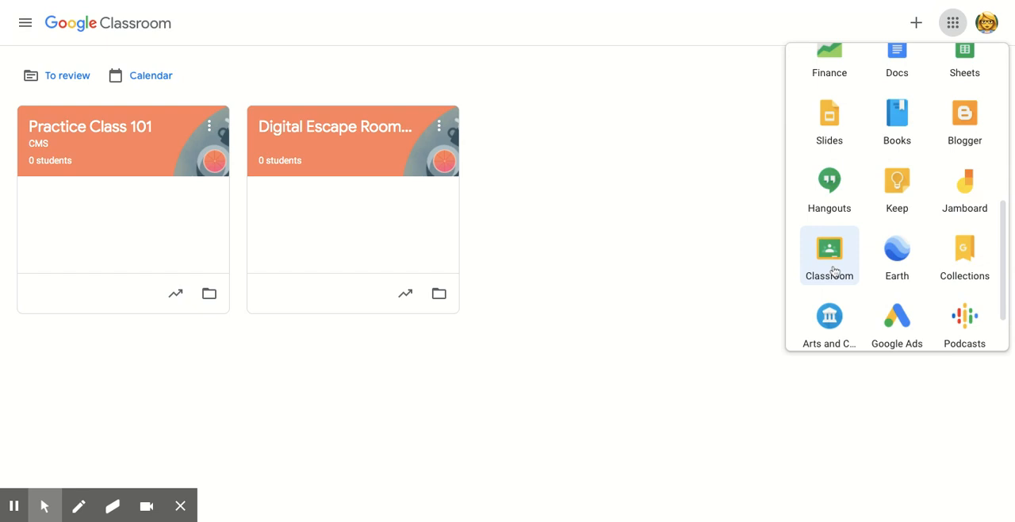
pyautogui.moveTo(834, 263)
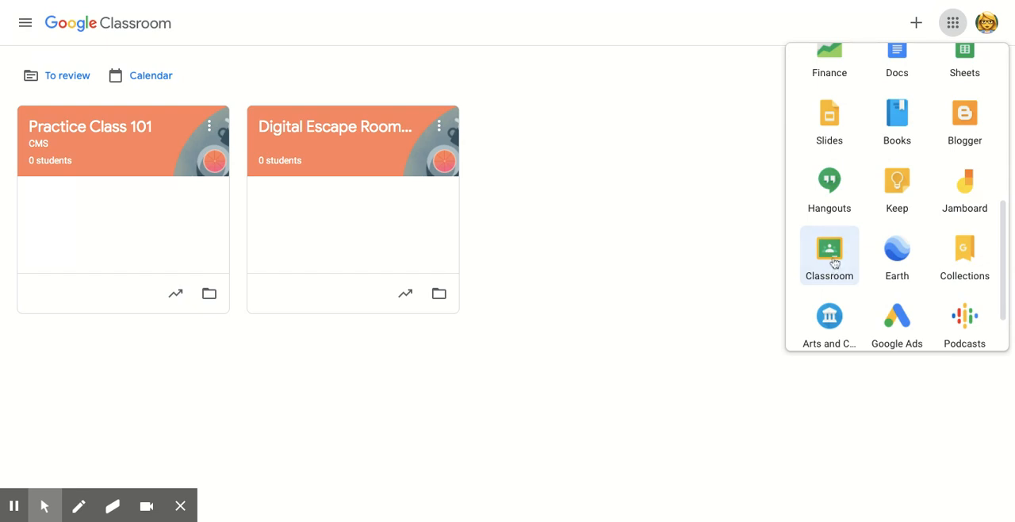
pyautogui.click(828, 251)
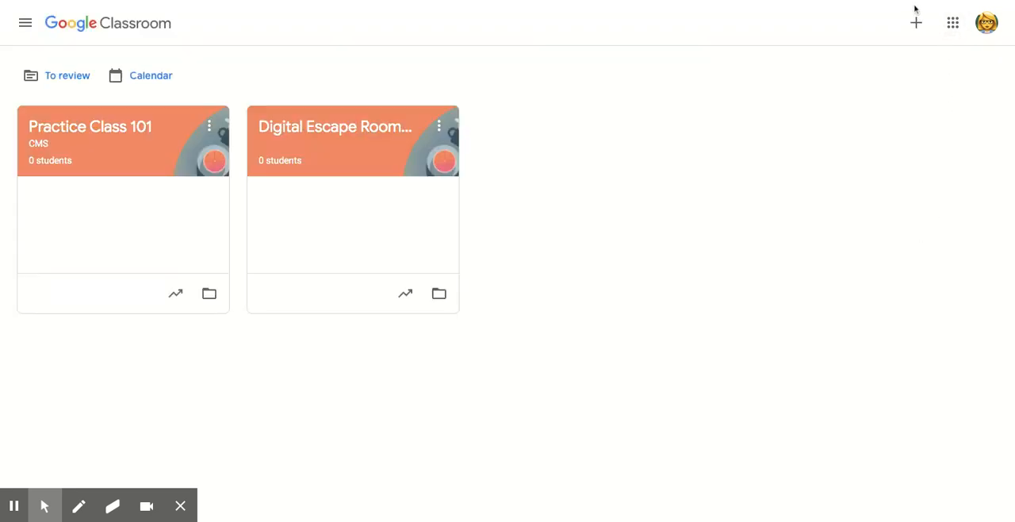
pyautogui.moveTo(917, 23)
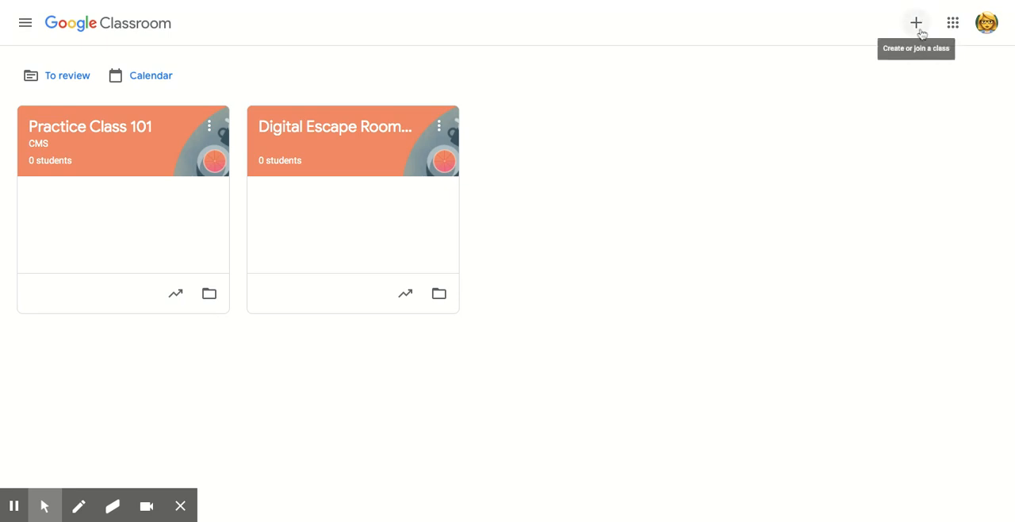
pyautogui.click(917, 22)
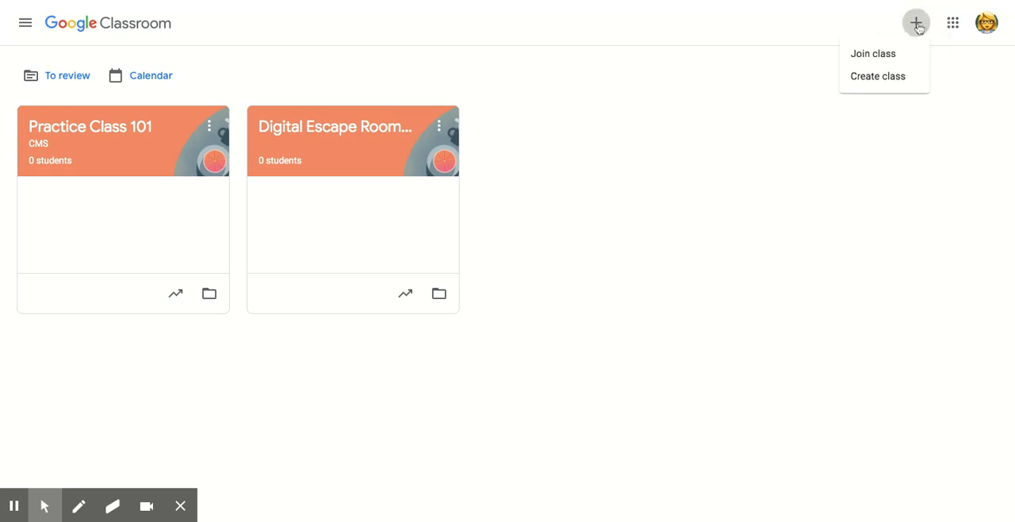
pyautogui.moveTo(877, 76)
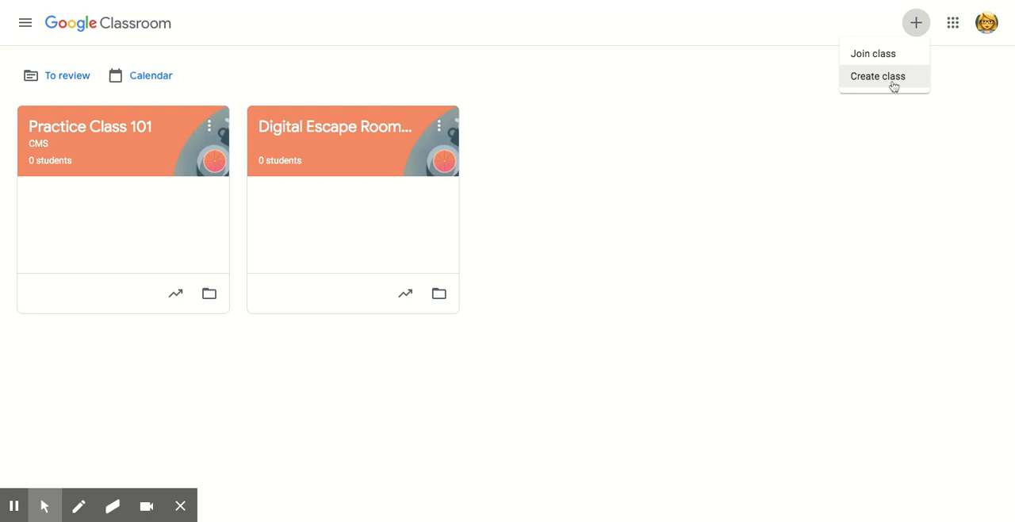
pyautogui.moveTo(873, 54)
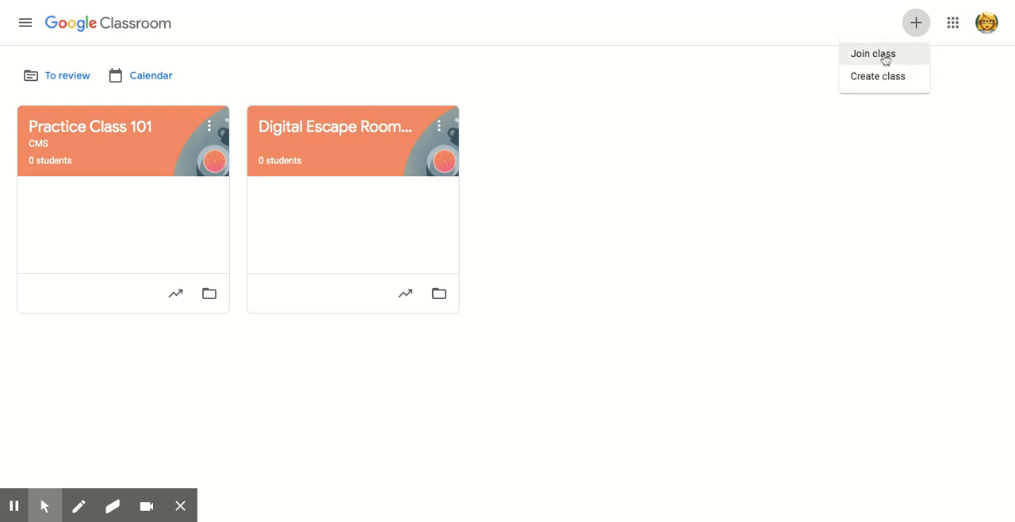
pyautogui.click(873, 54)
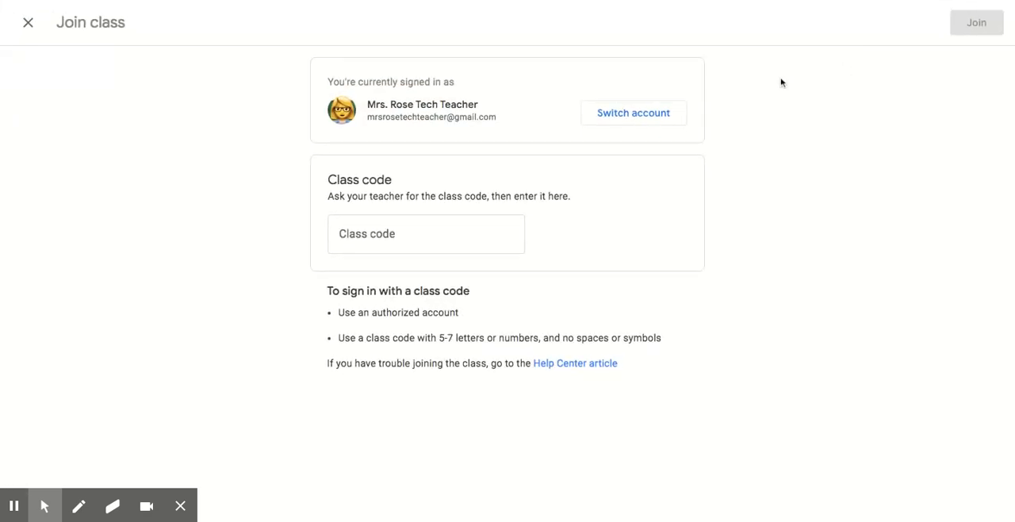
pyautogui.click(425, 233)
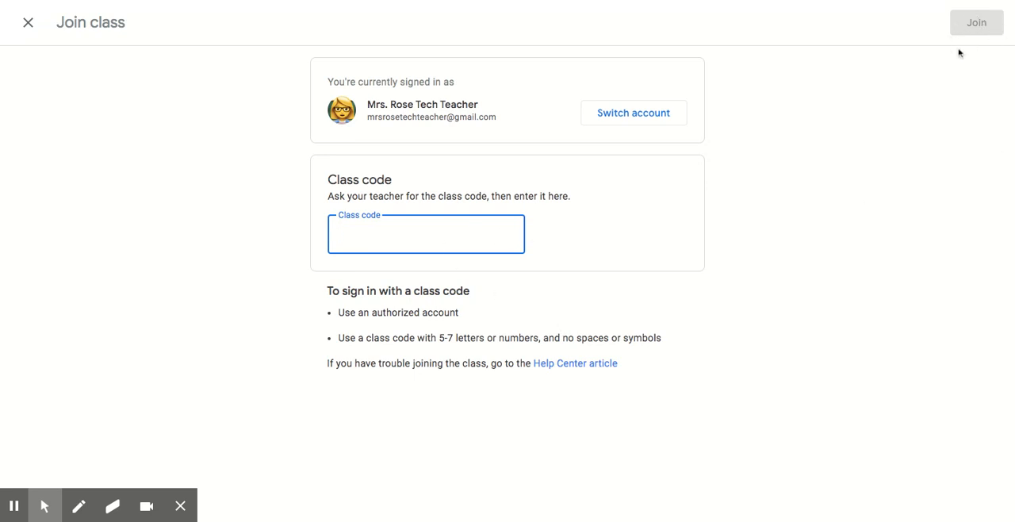
pyautogui.moveTo(999, 25)
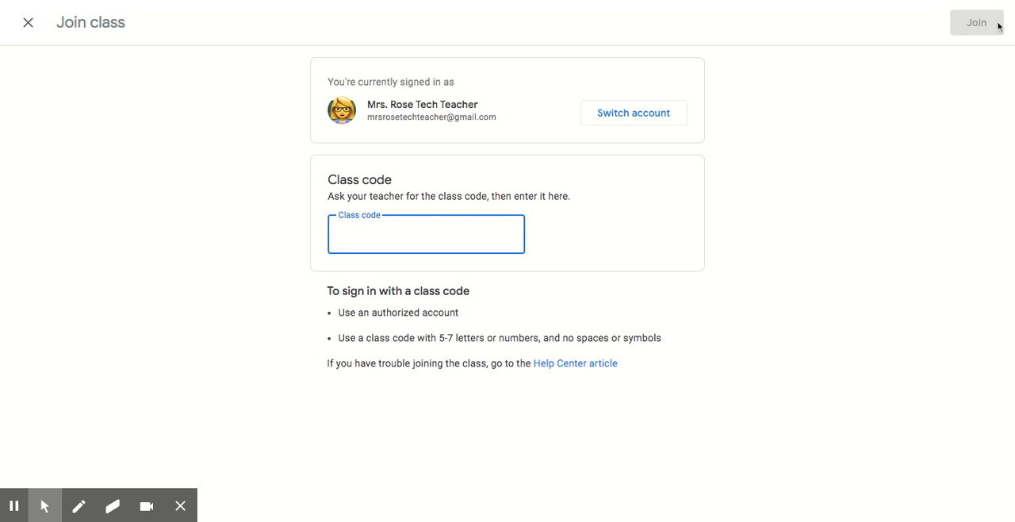
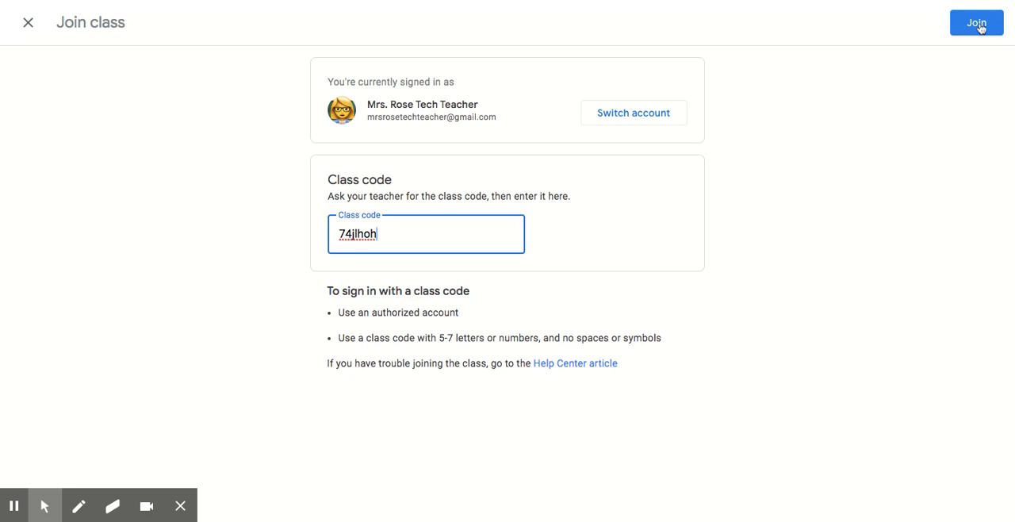
pyautogui.click(978, 23)
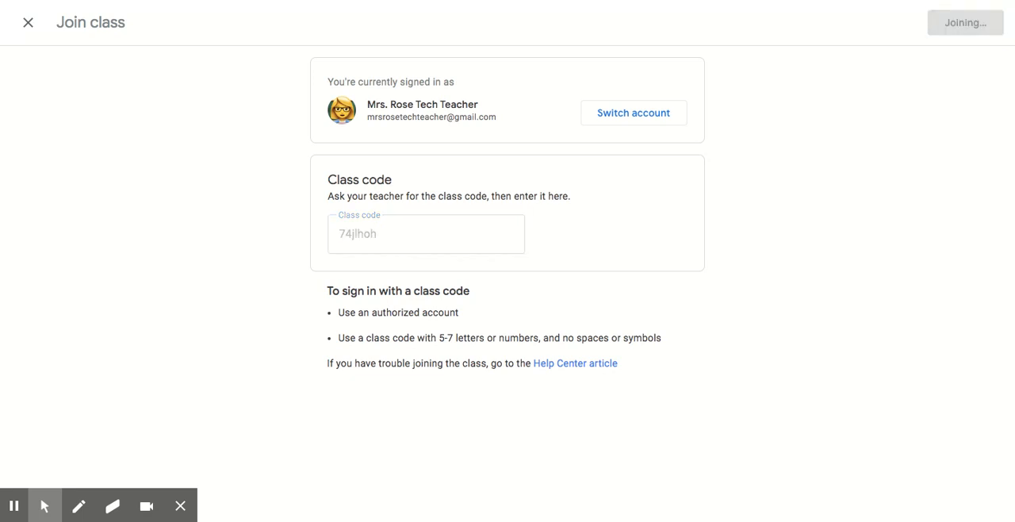
pyautogui.click(965, 22)
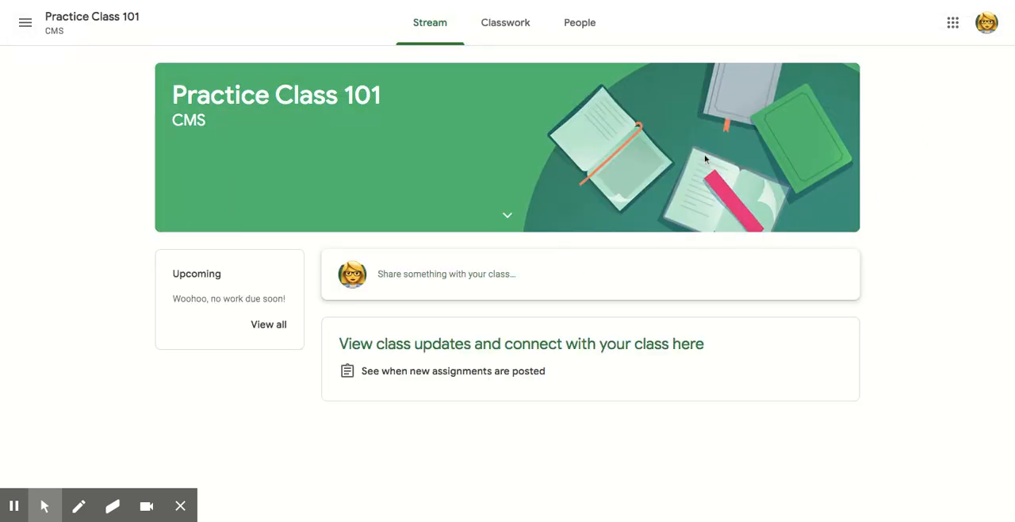
pyautogui.moveTo(547, 83)
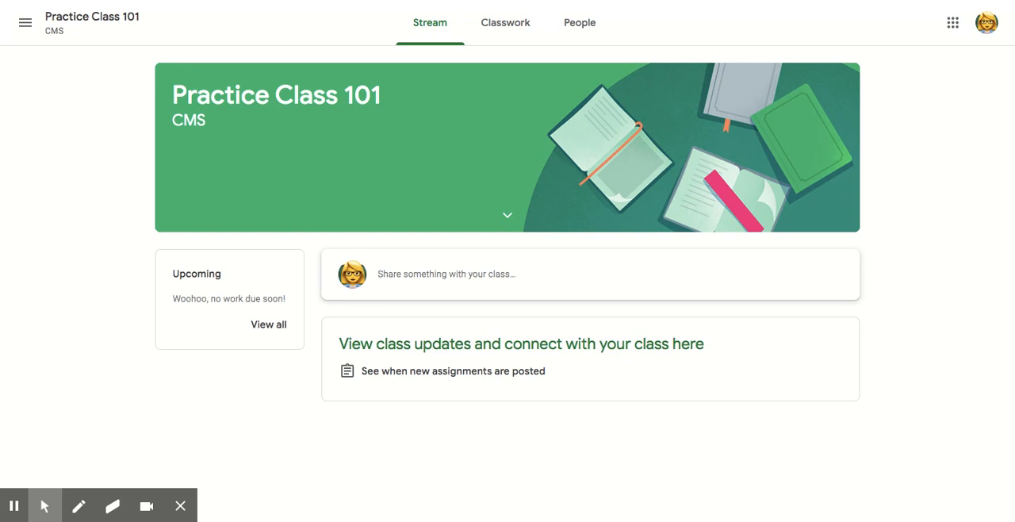
pyautogui.moveTo(840, 3)
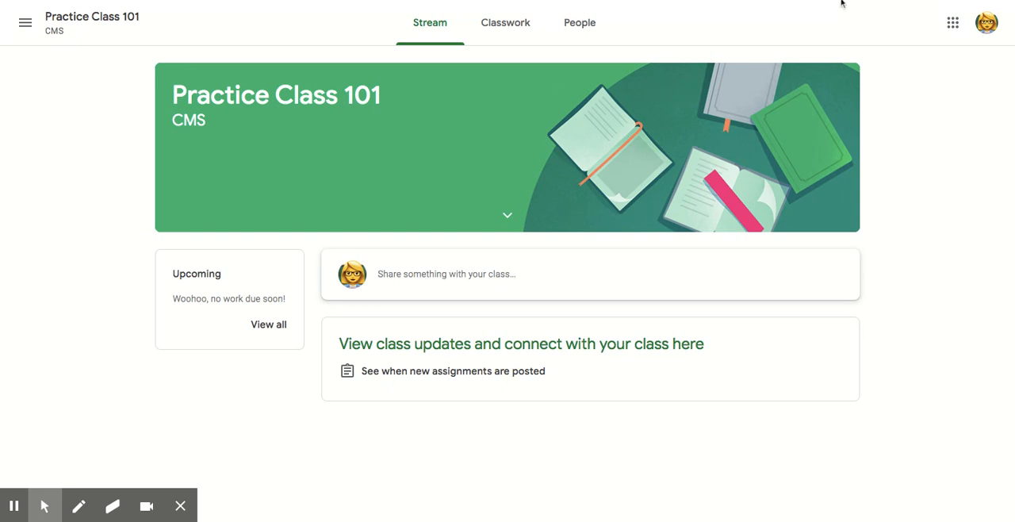